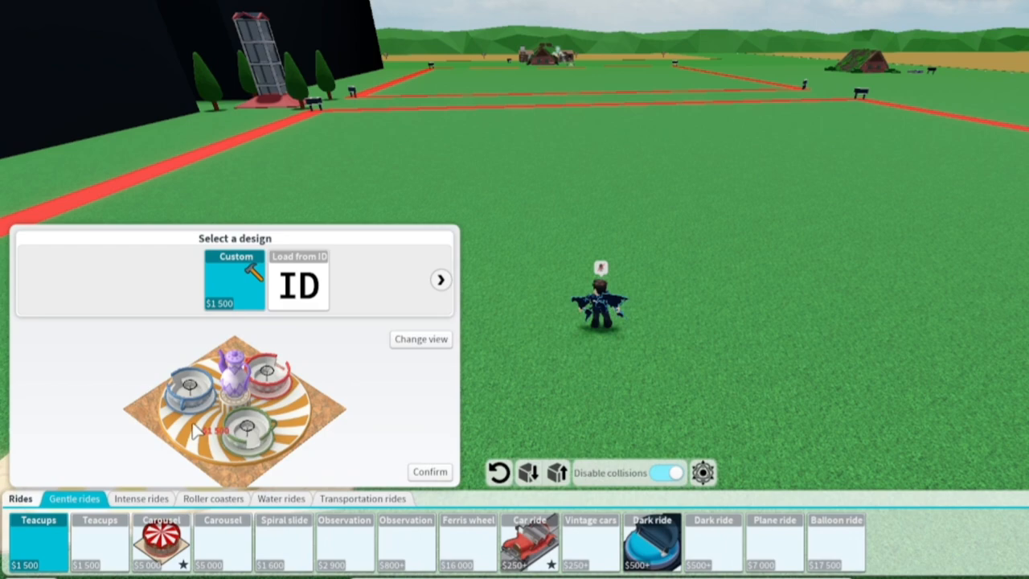
Step: Choose the new G-Force ride from the Intense rides catalog to build on the plot
left_click(141, 499)
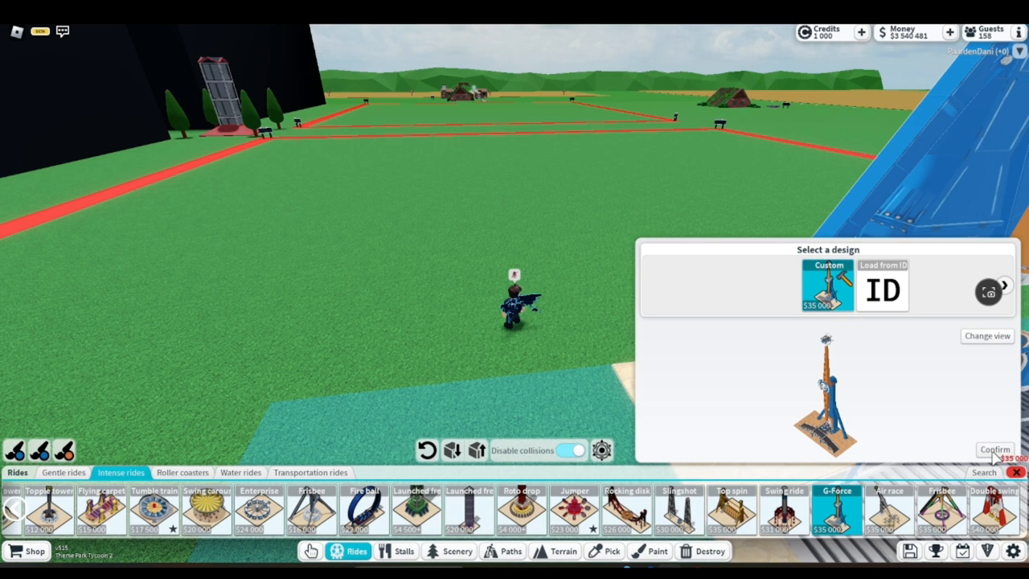
left_click(995, 449)
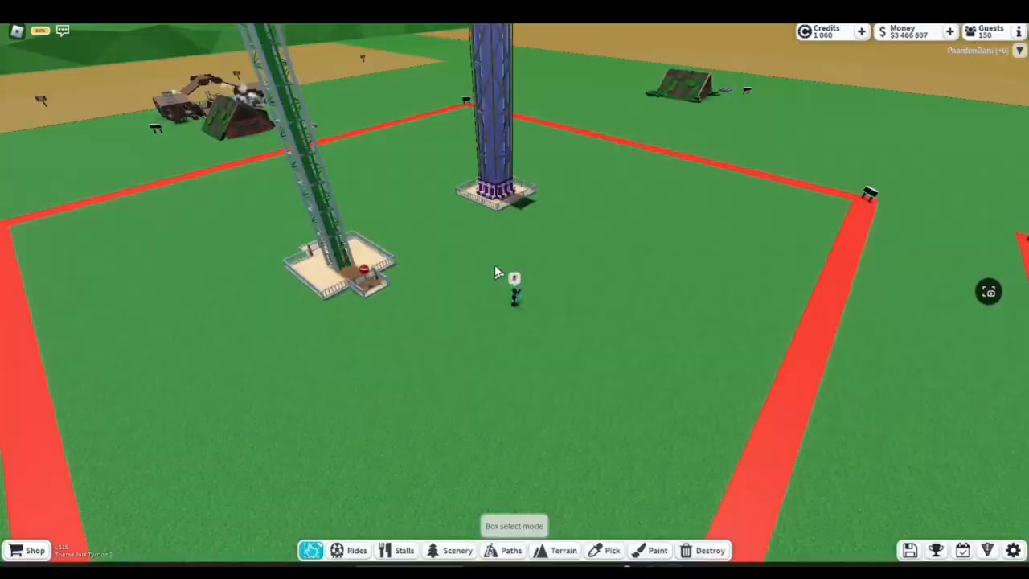
left_click(341, 265)
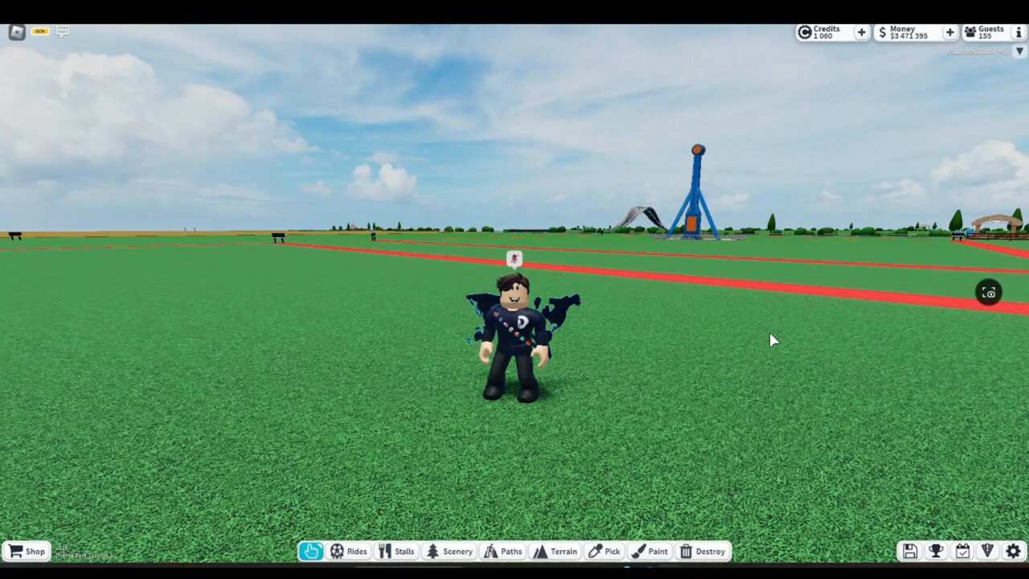
Step: Place a terrain block with the new lava-rock material from Block manipulation
left_click(562, 550)
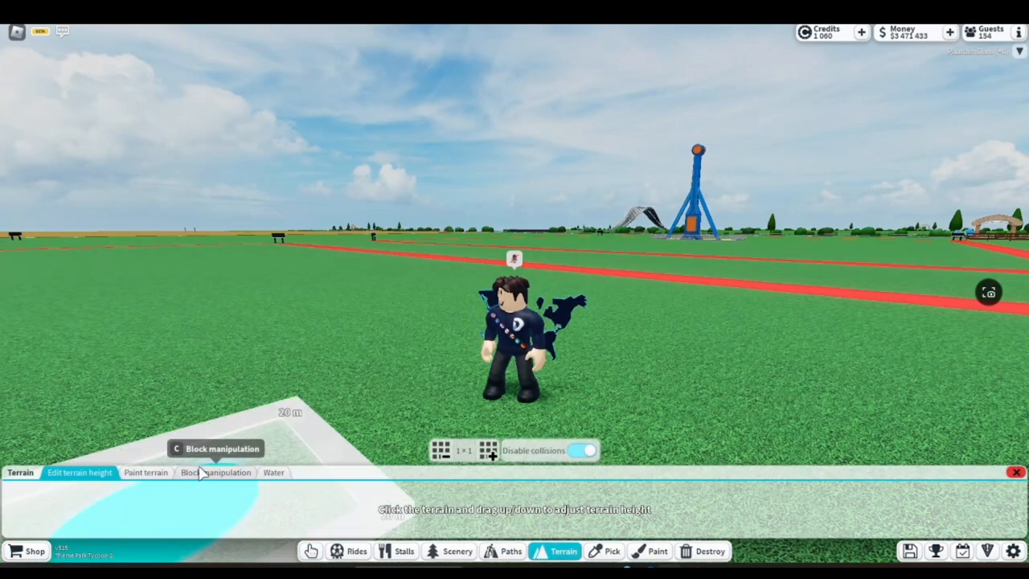
left_click(216, 472)
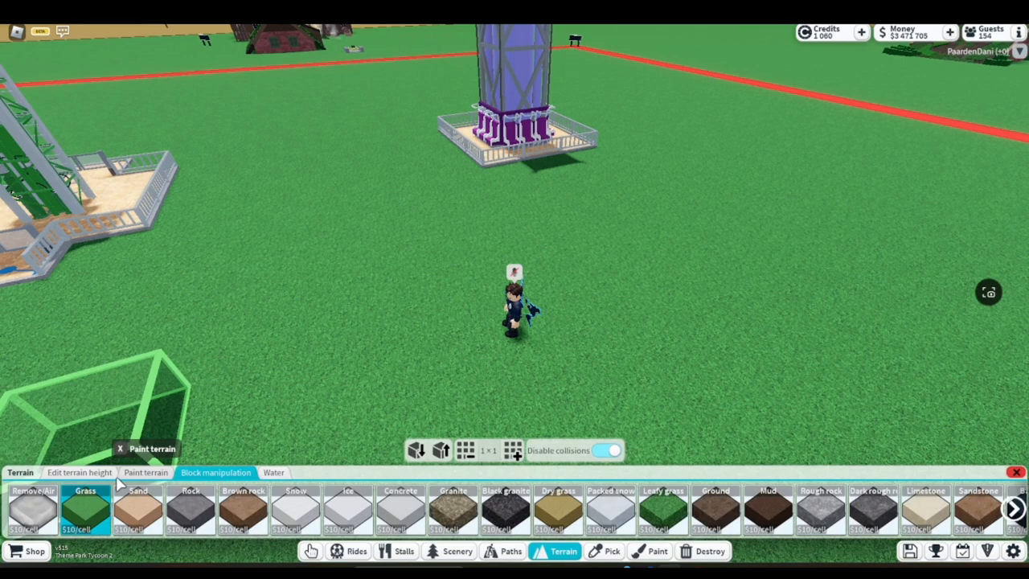
left_click(1017, 508)
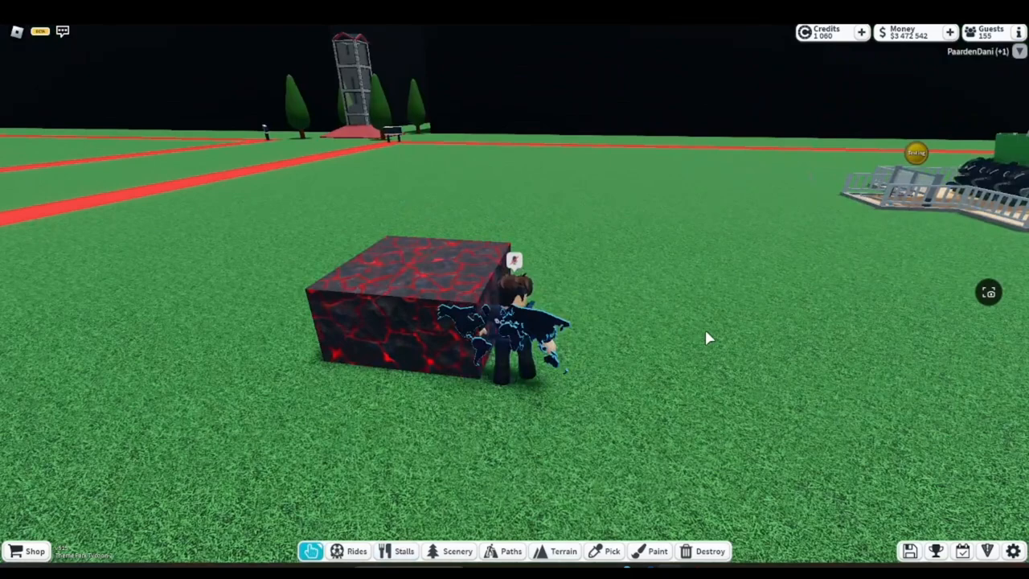
Step: Shape the dark terrain wall further using the block add and remove tools
left_click(562, 550)
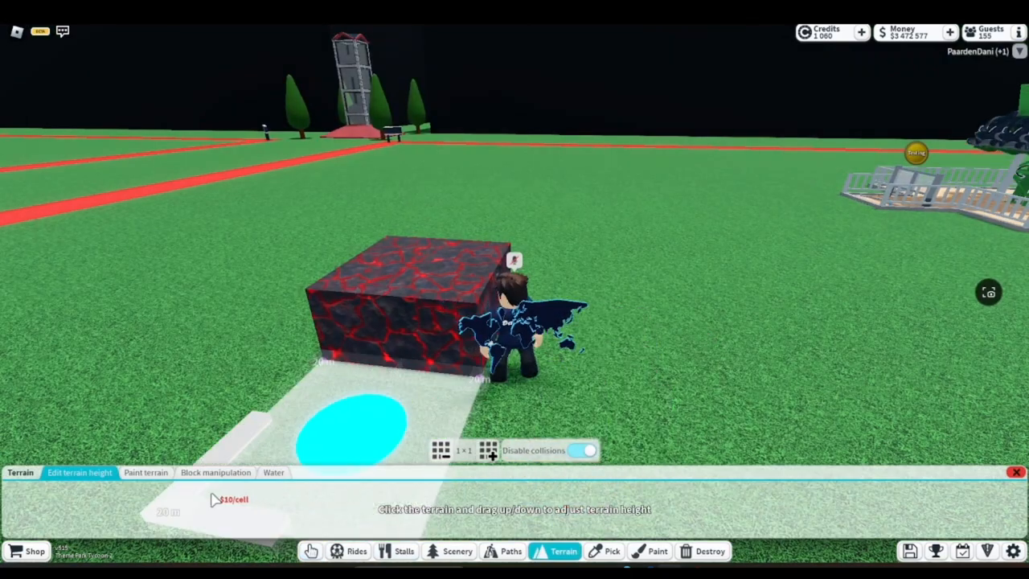
left_click(215, 472)
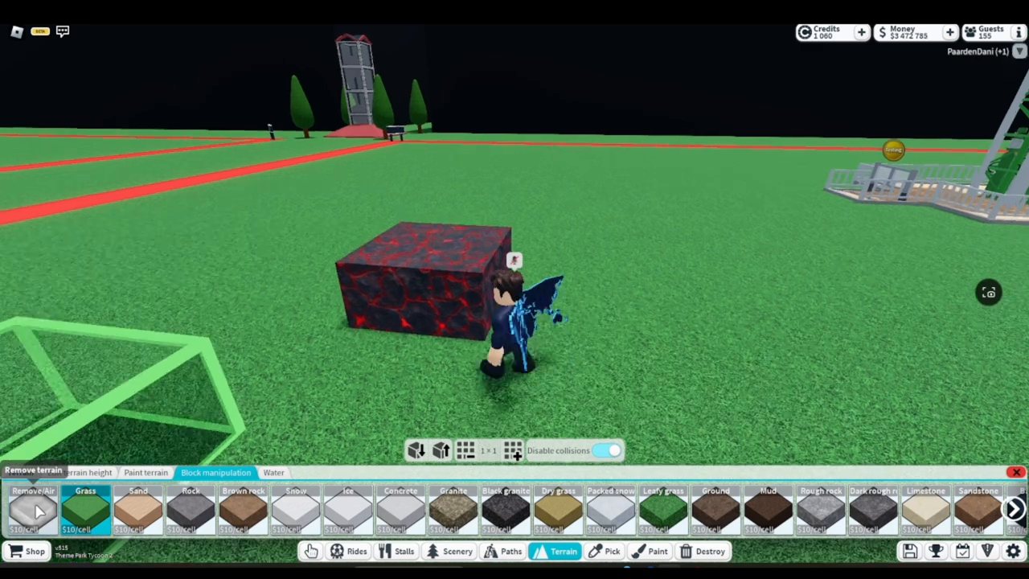
left_click(78, 473)
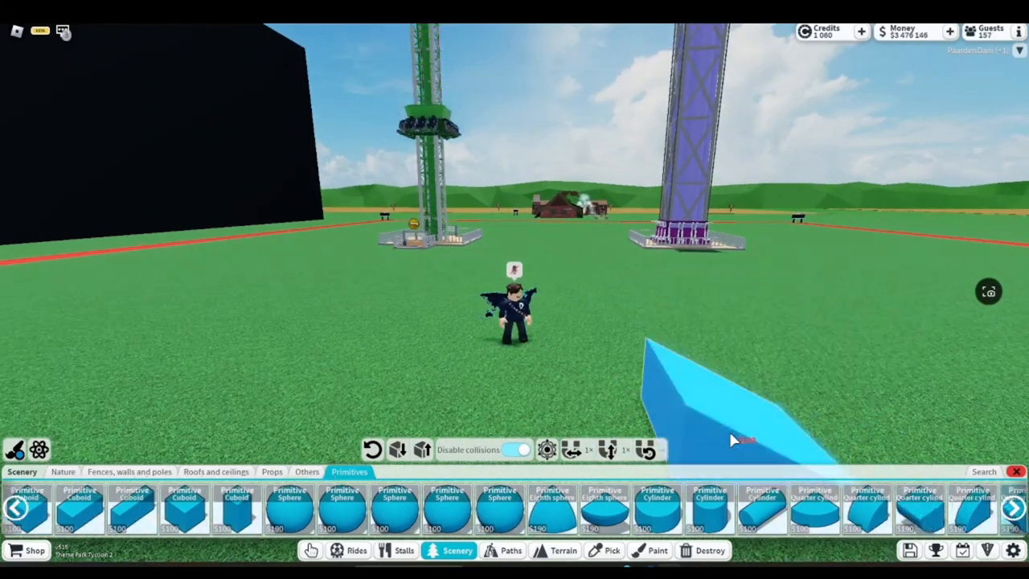
Step: Select the new Curved cuboid and Quarter torus pieces in Scenery Primitives
left_click(1014, 508)
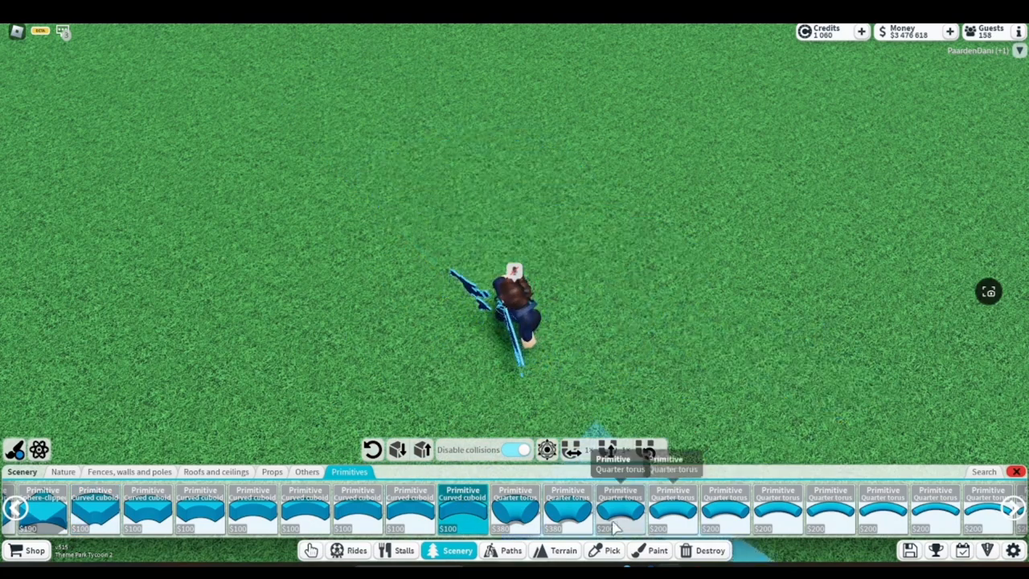
left_click(515, 508)
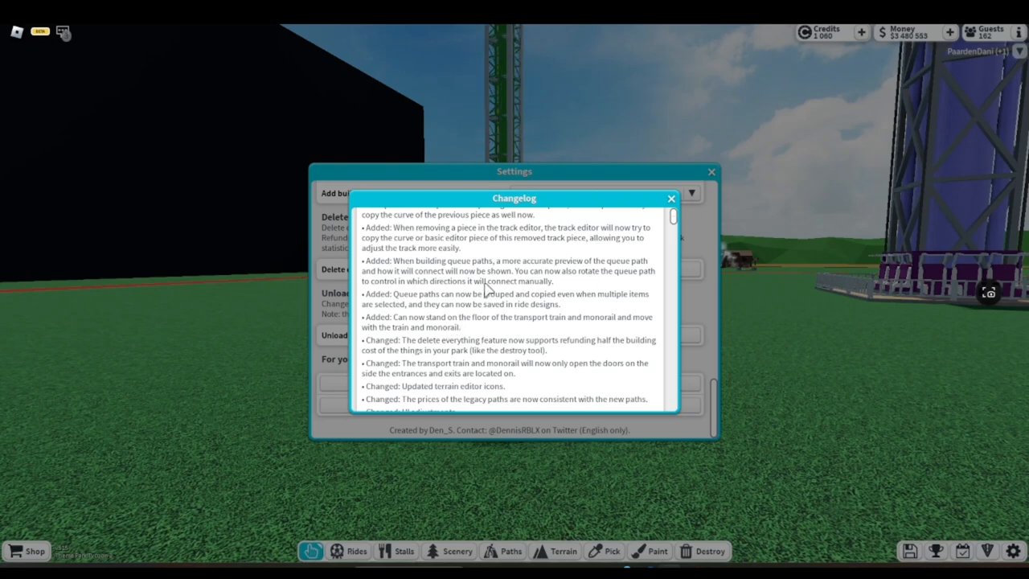
mouse_move(440, 240)
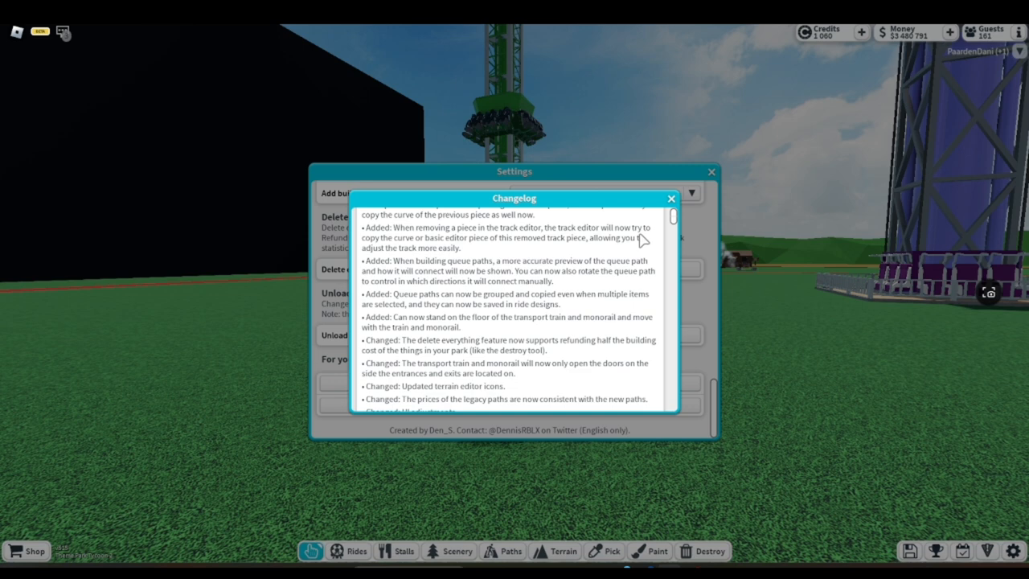
mouse_move(440, 247)
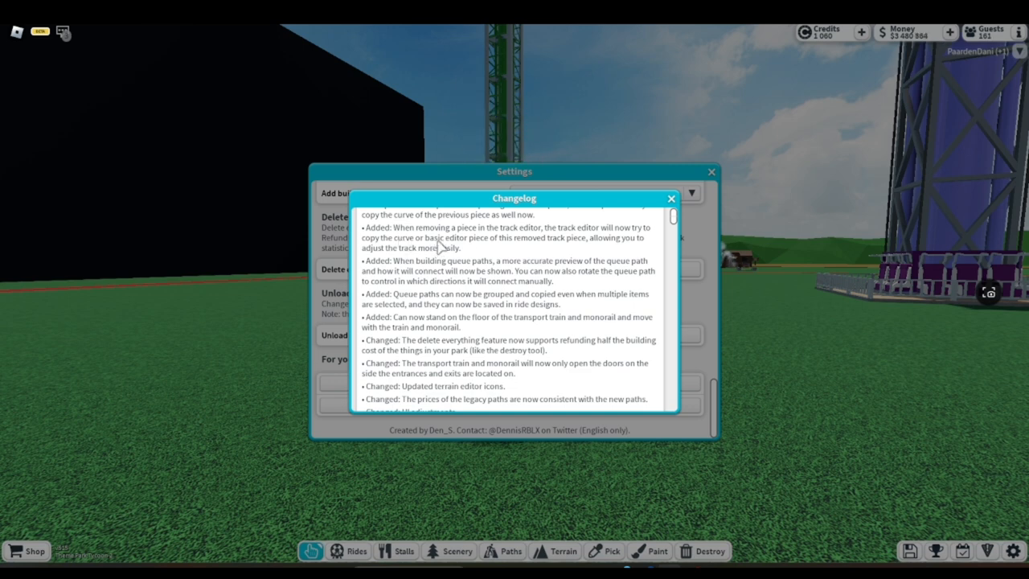
mouse_move(514, 247)
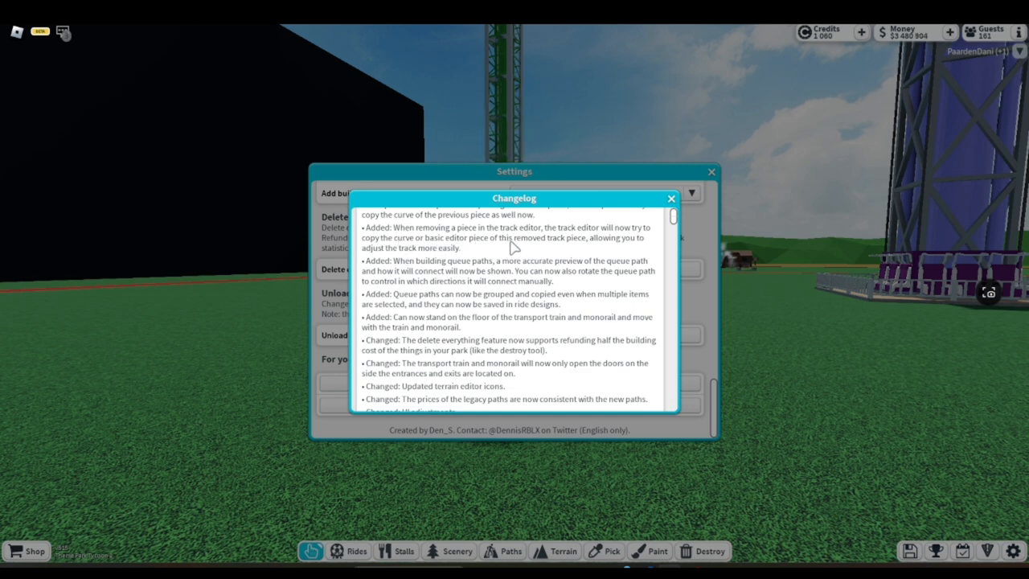
mouse_move(614, 259)
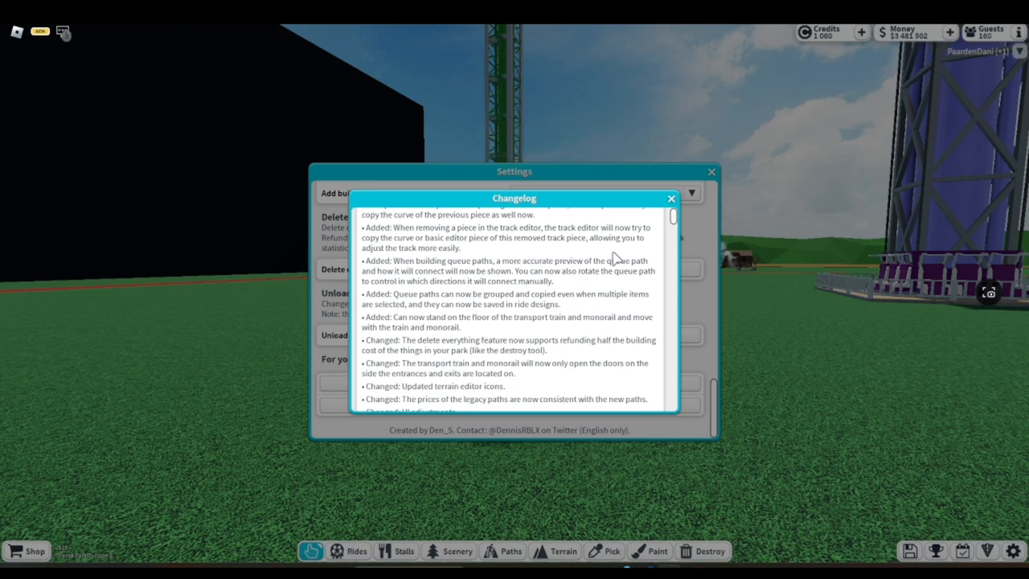
mouse_move(399, 297)
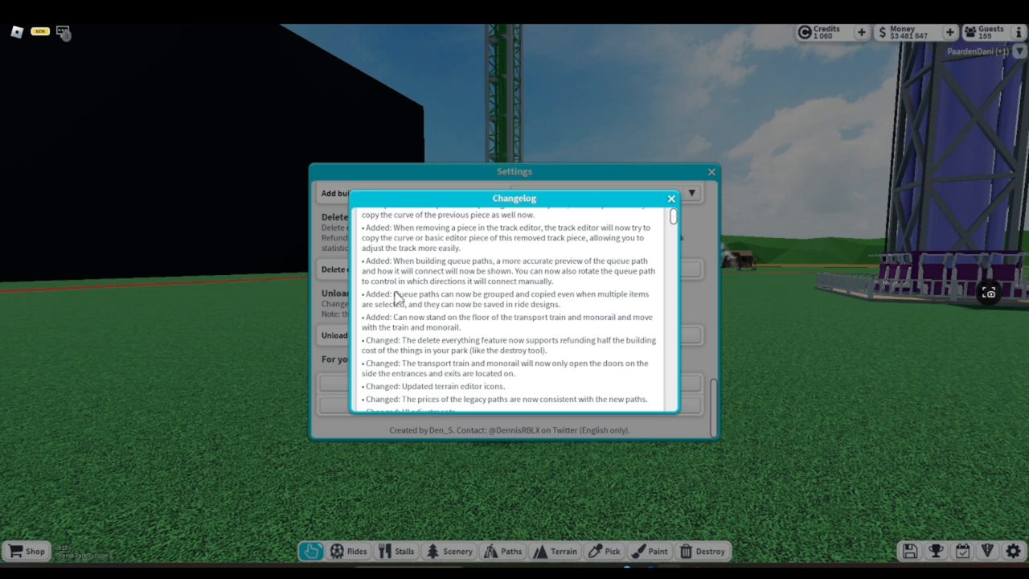
mouse_move(412, 270)
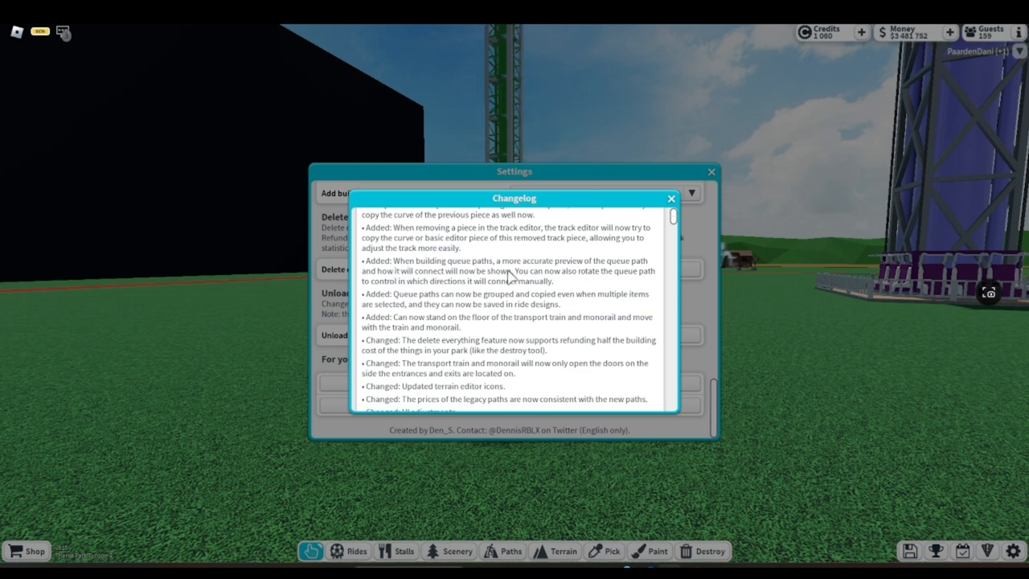
mouse_move(598, 270)
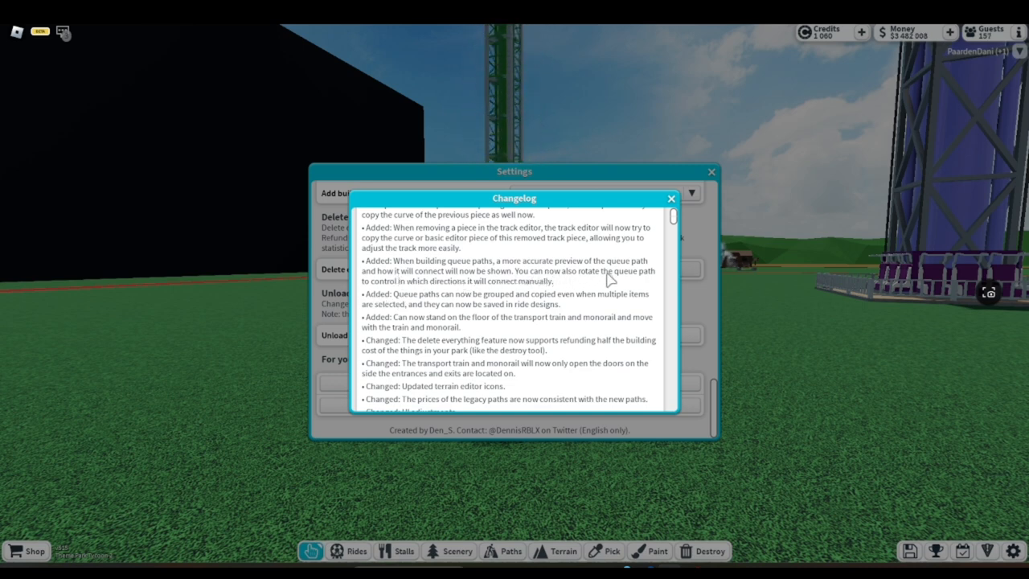
mouse_move(426, 292)
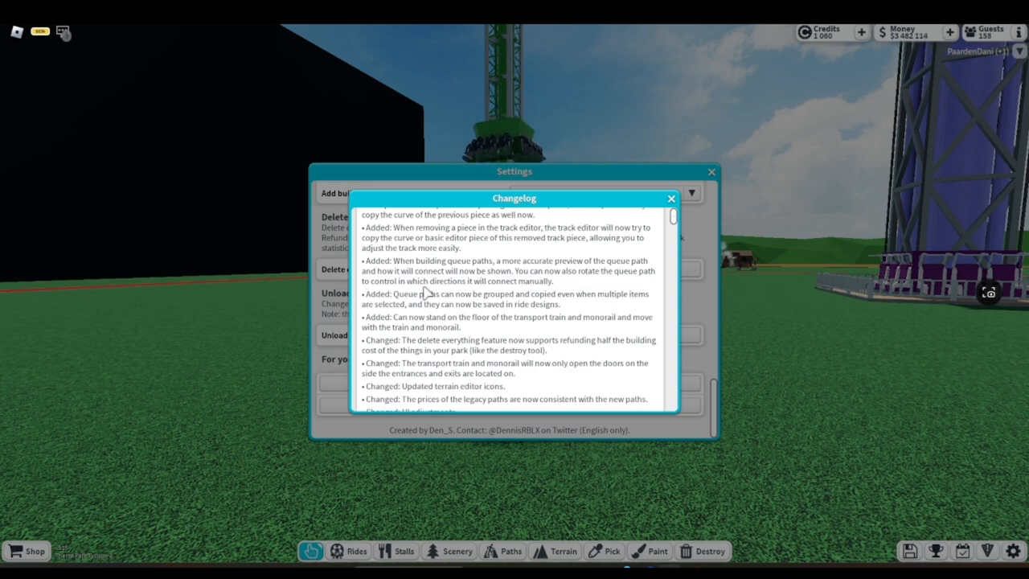
mouse_move(529, 290)
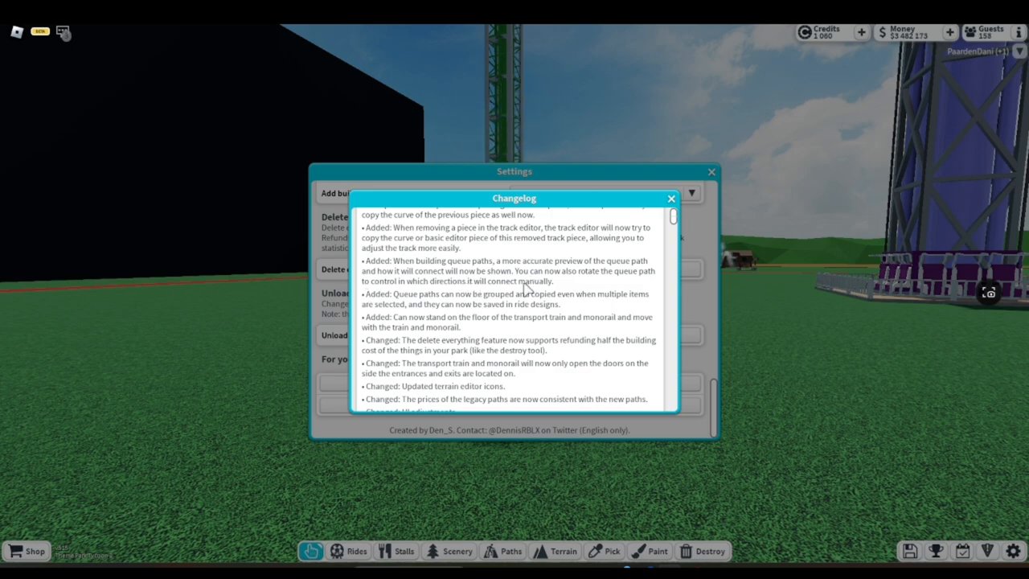
Step: Close the update changelog window, leaving Settings open
left_click(671, 199)
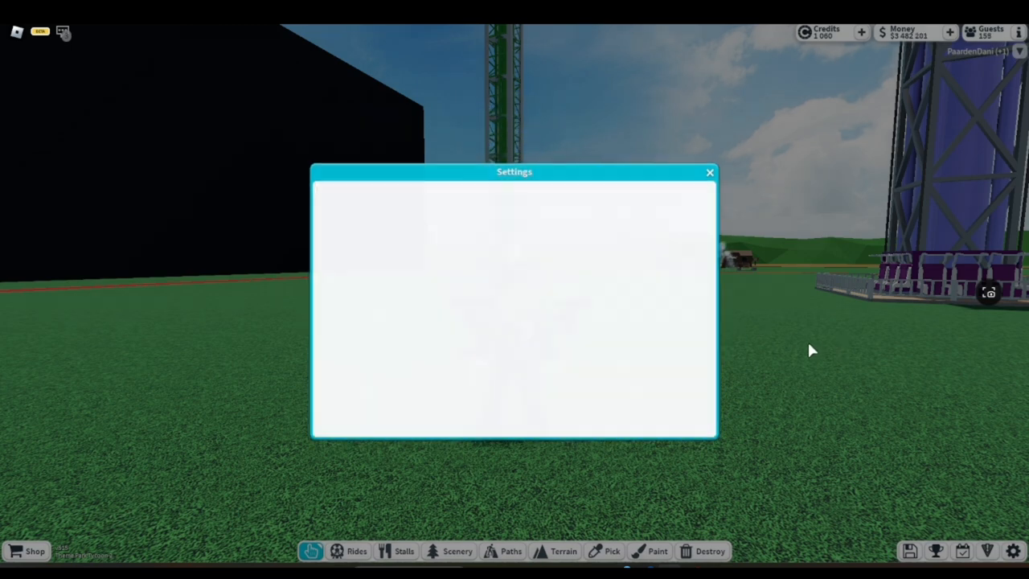